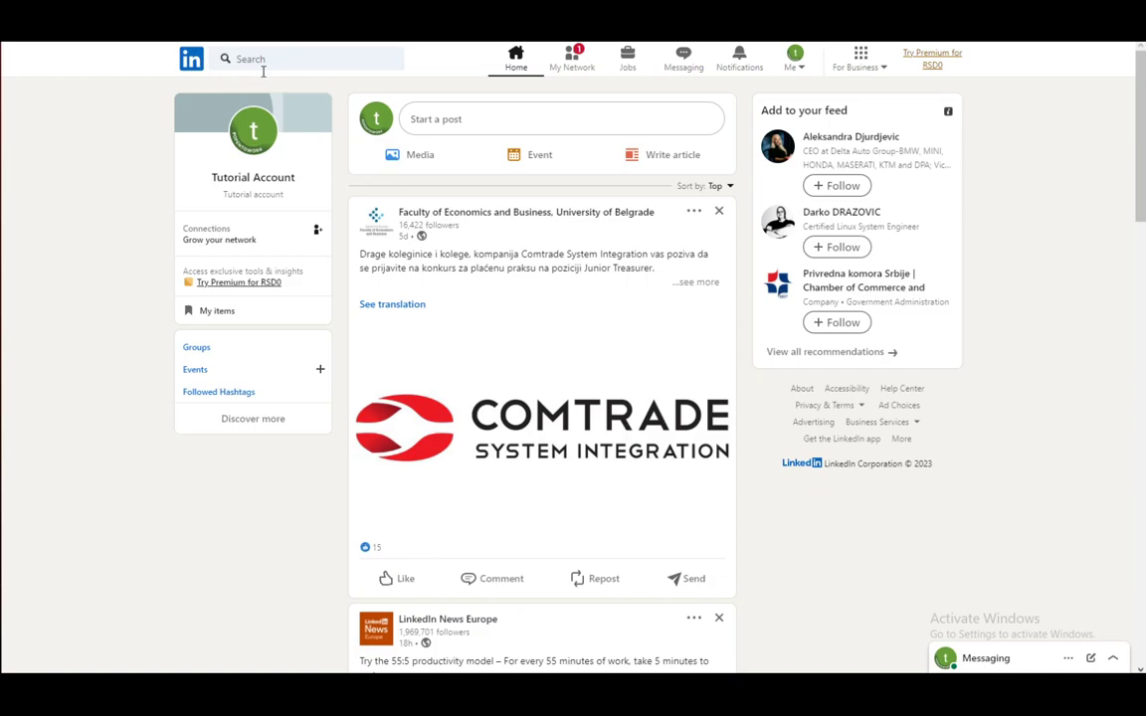
Scroll the home feed down to the LinkedIn News Europe post resharing a Web3 career post.
scroll(down, 3)
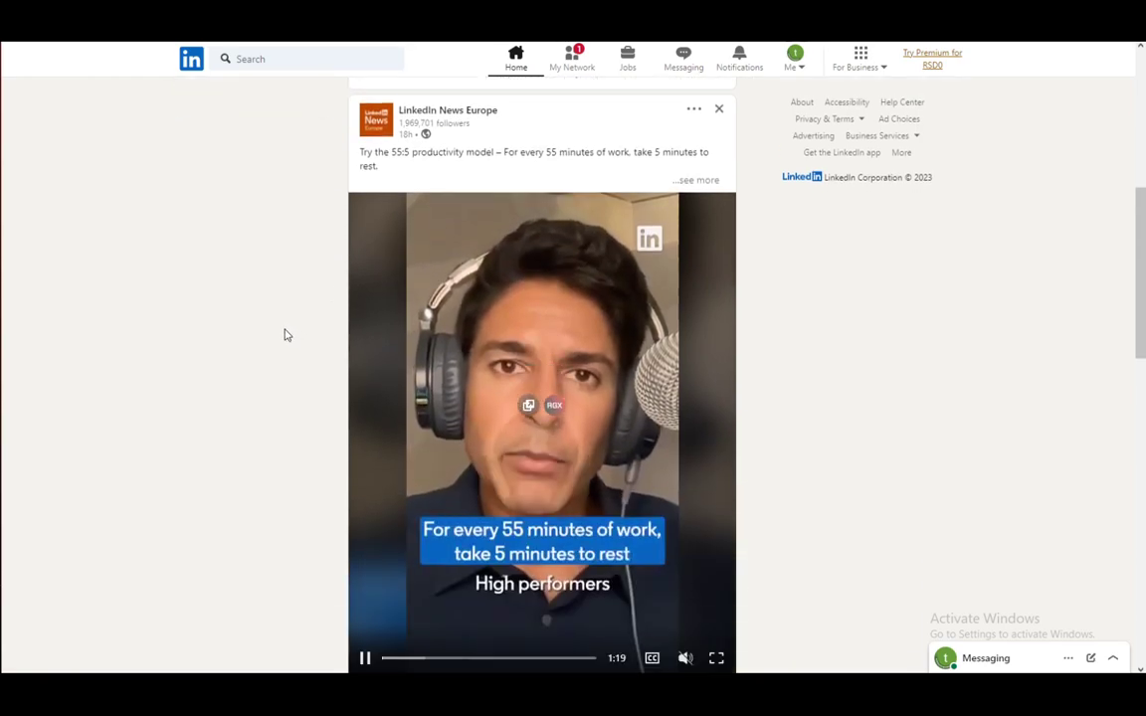
scroll(down, 3)
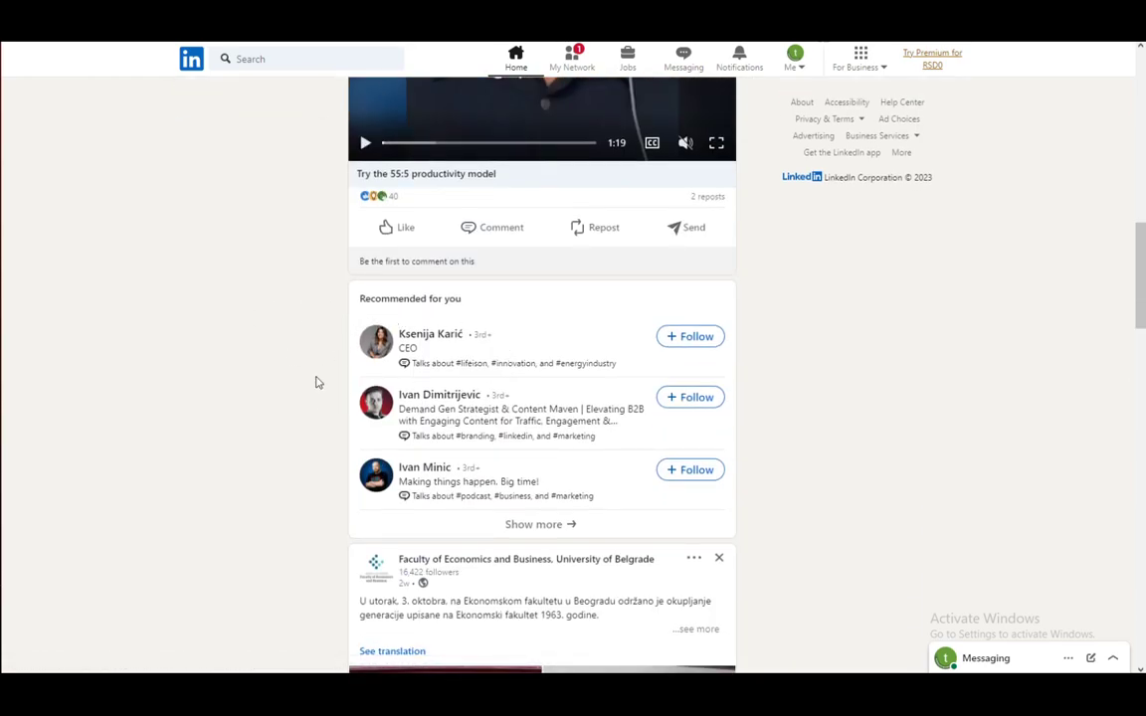
scroll(down, 3)
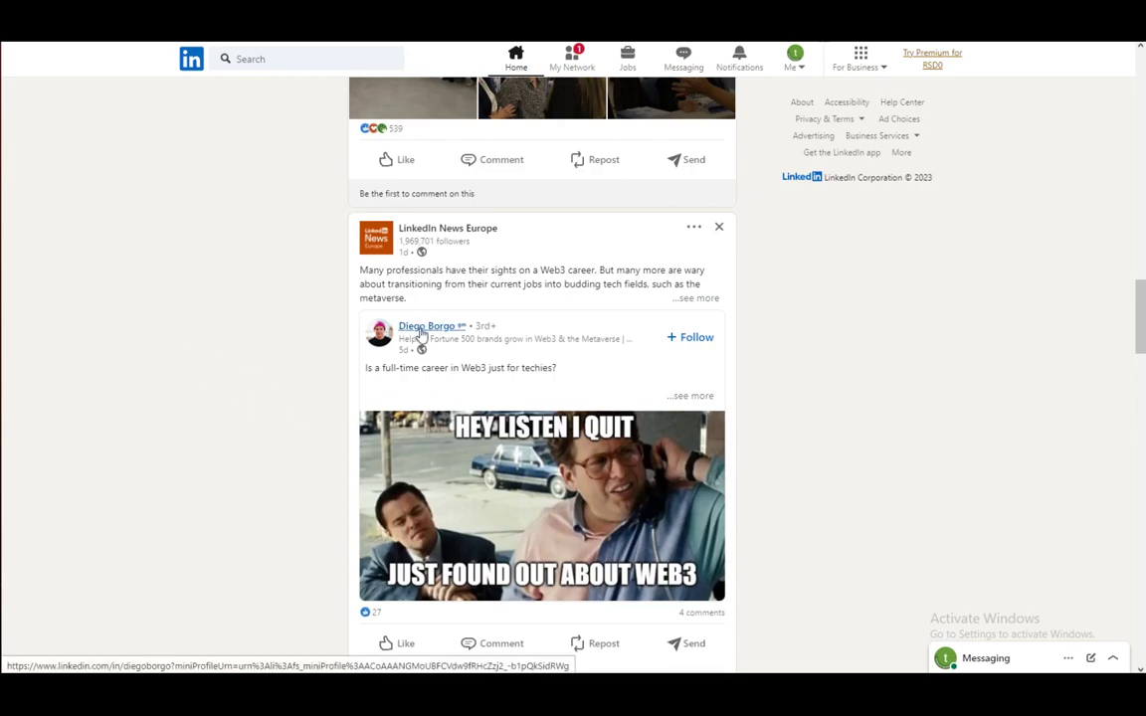
Open the metaverse advisor's profile from the reshared post's author name.
click(432, 326)
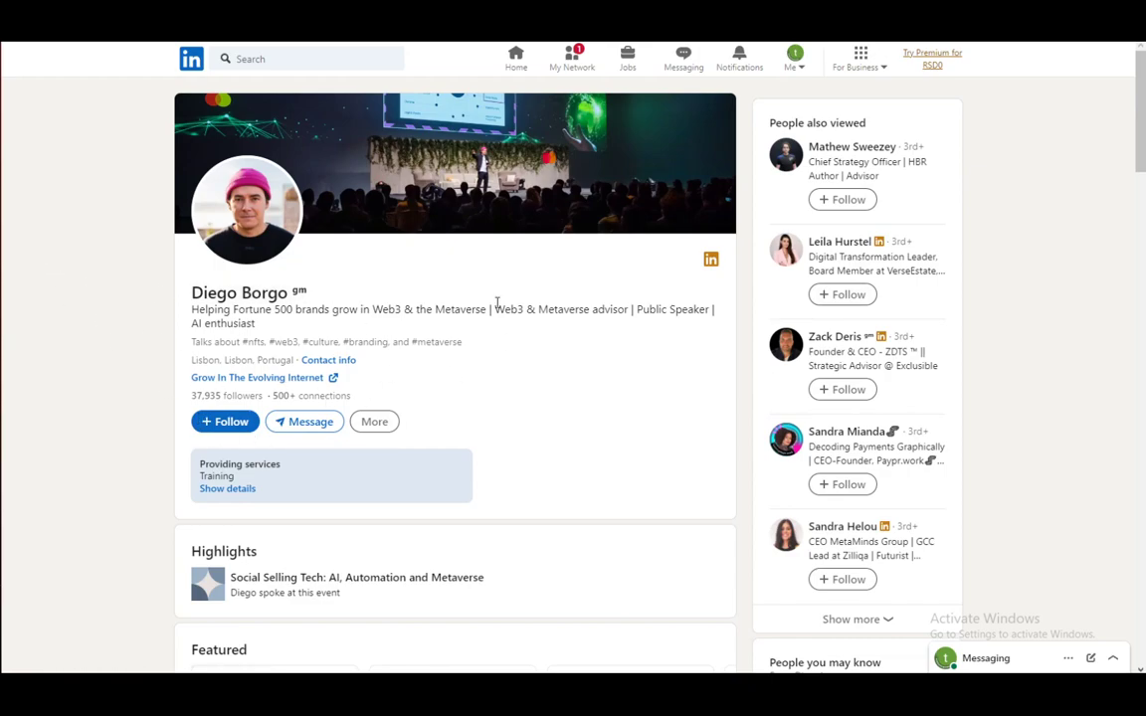
mouse_move(193, 223)
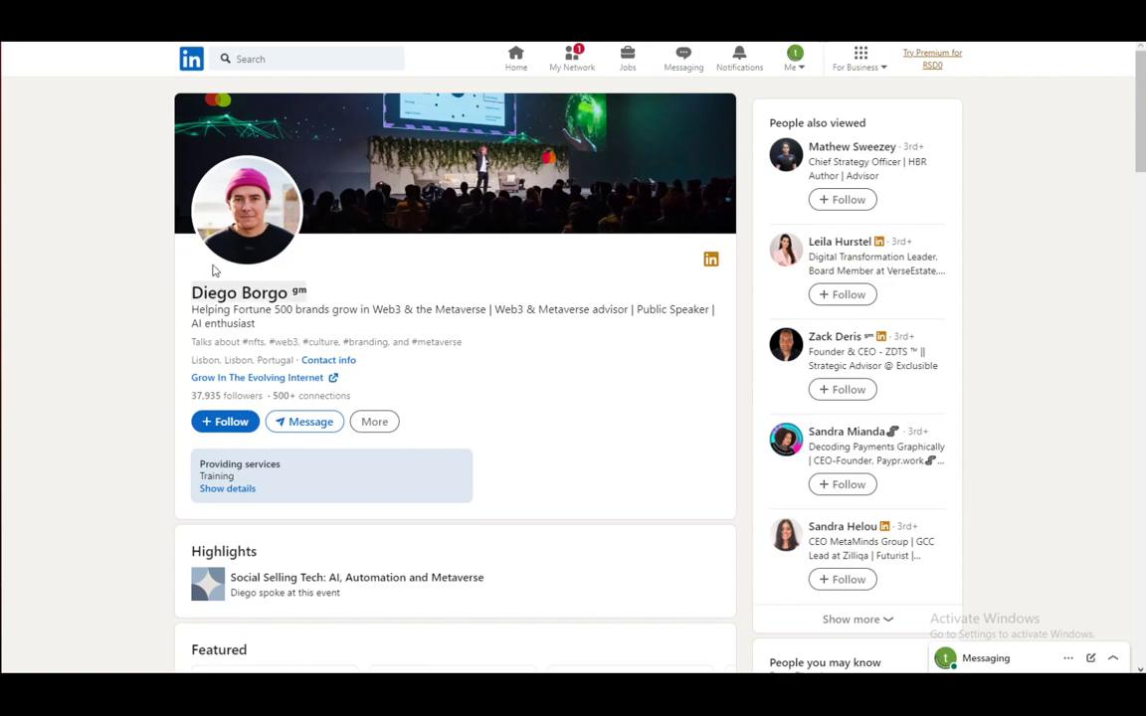
mouse_move(291, 206)
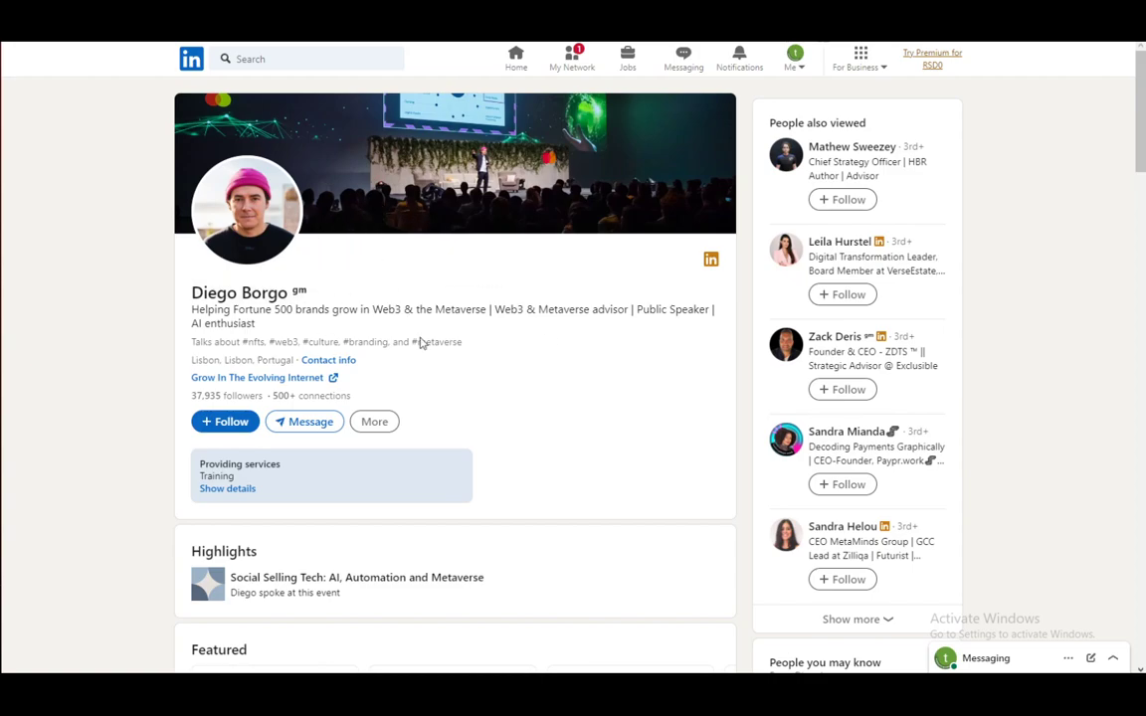
mouse_move(386, 438)
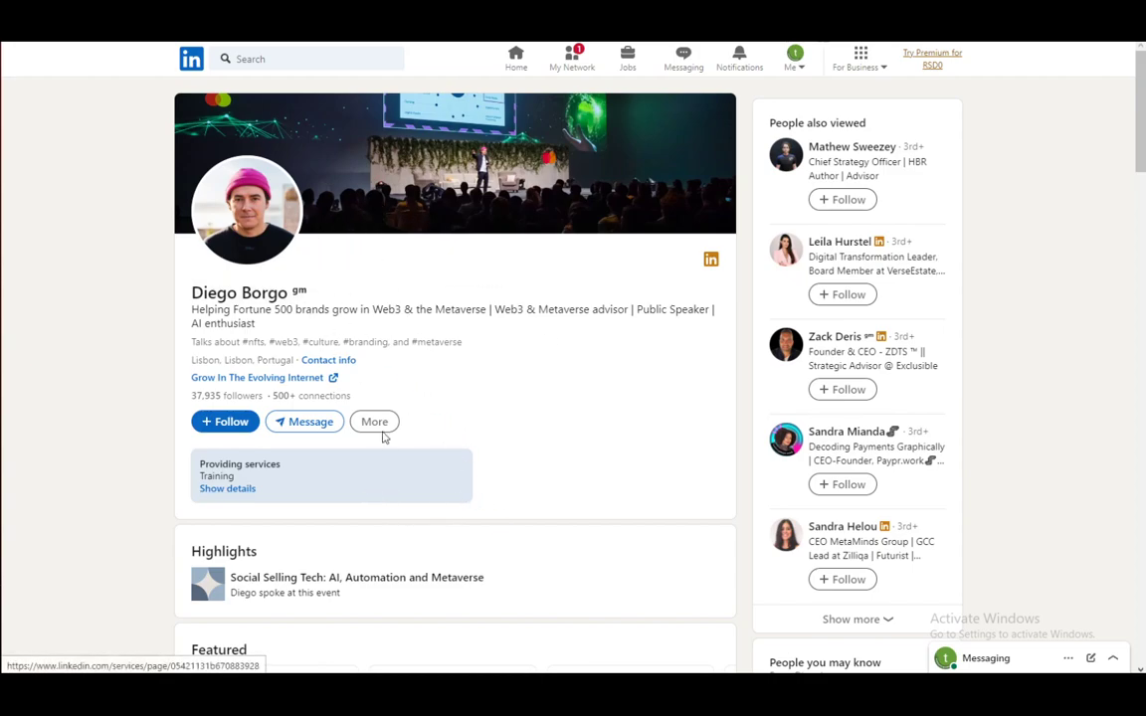
click(374, 421)
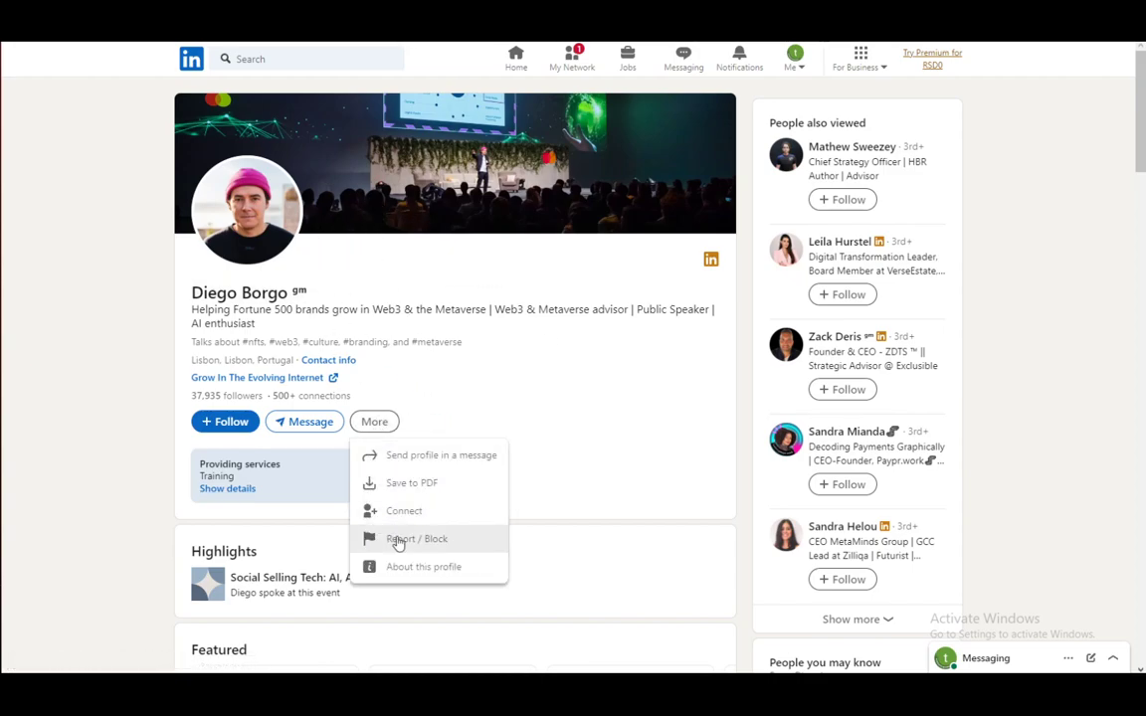
mouse_move(508, 510)
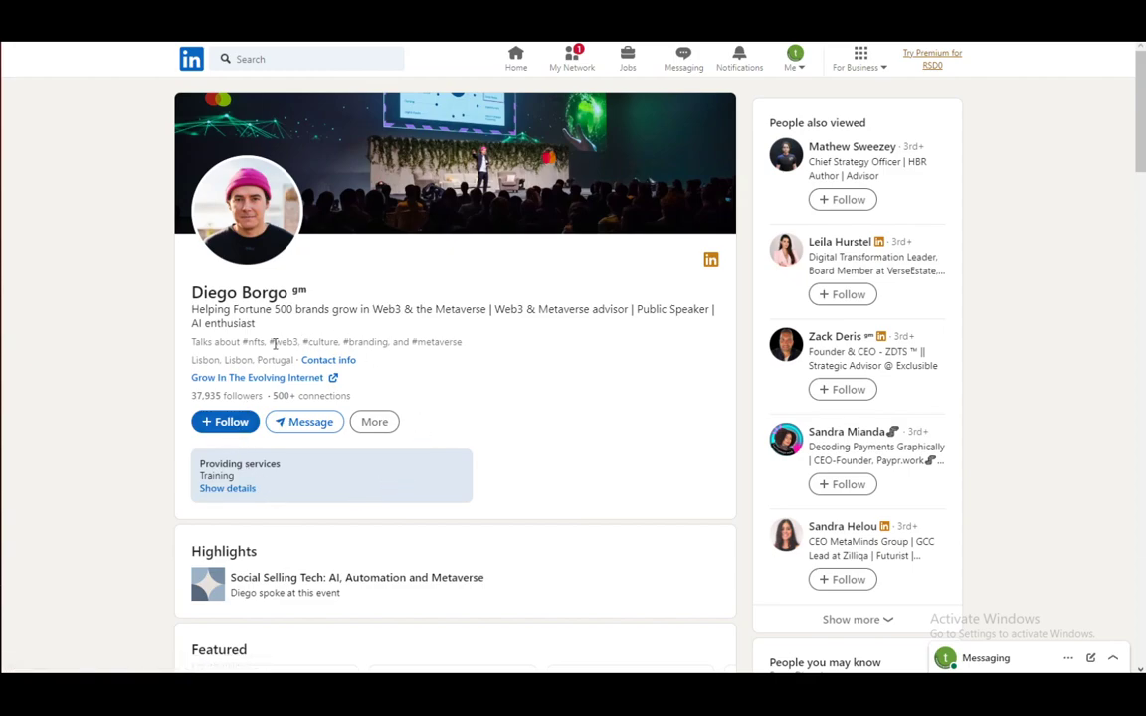
mouse_move(171, 223)
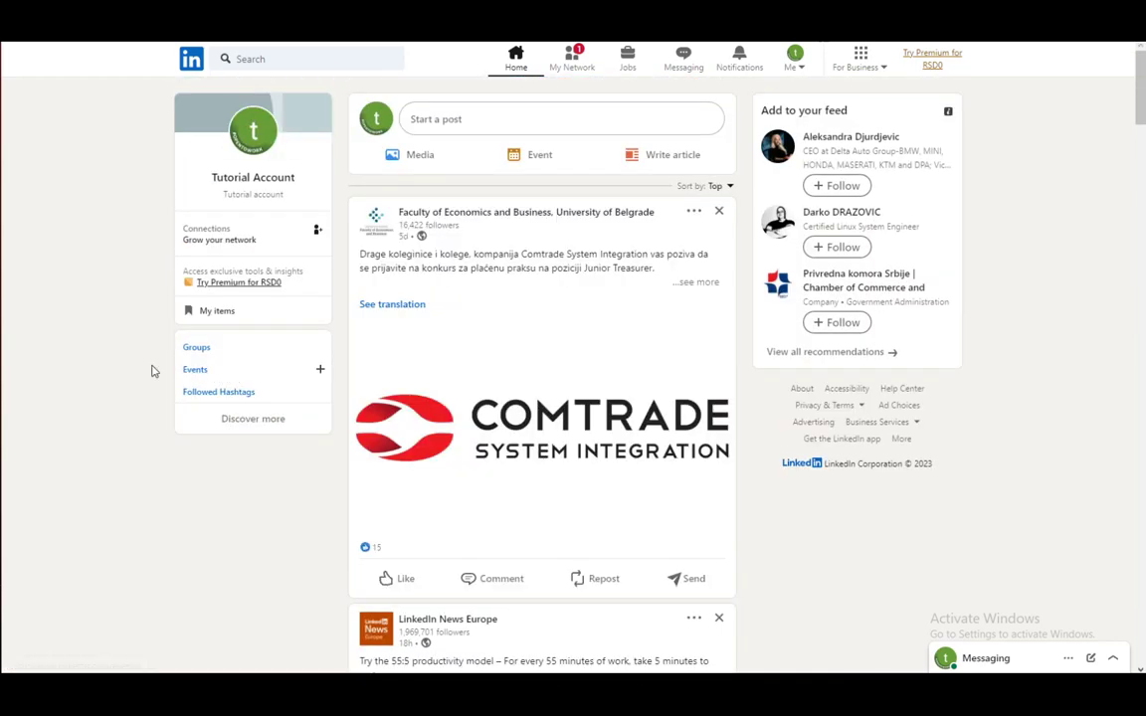
mouse_move(117, 330)
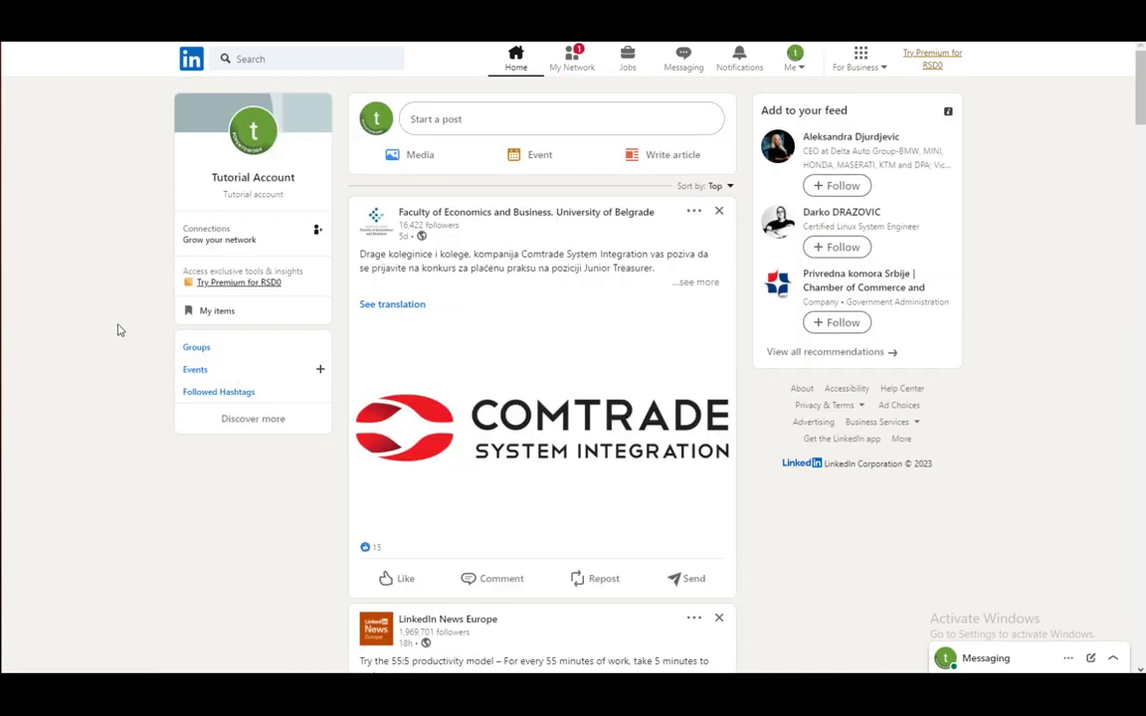